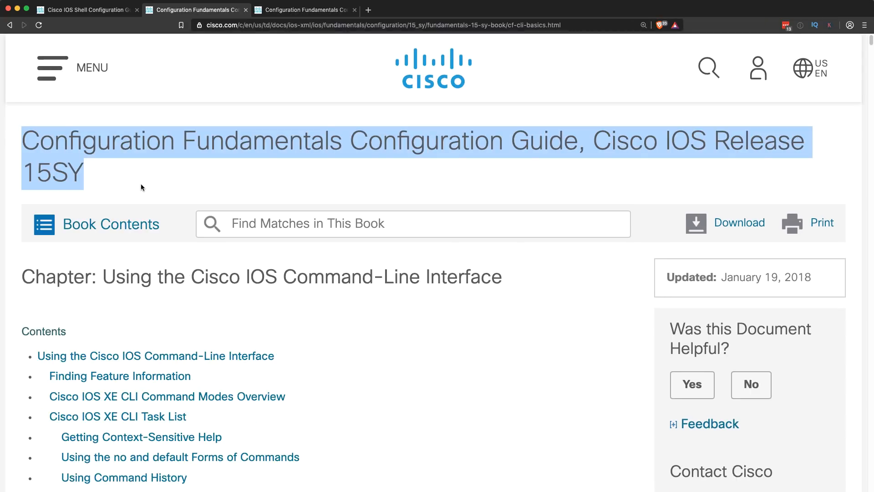
Scroll through the Dock's list of open console sessions for R1, R2 and S1
scroll(down, 3)
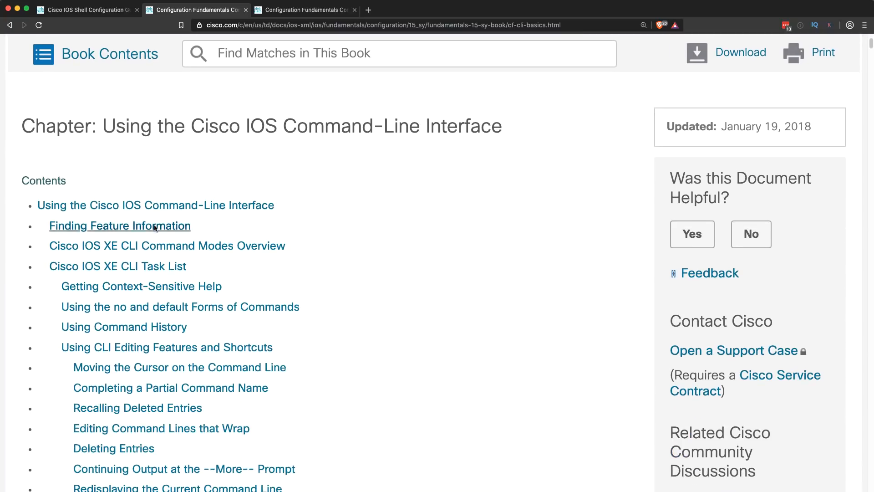
mouse_move(166, 301)
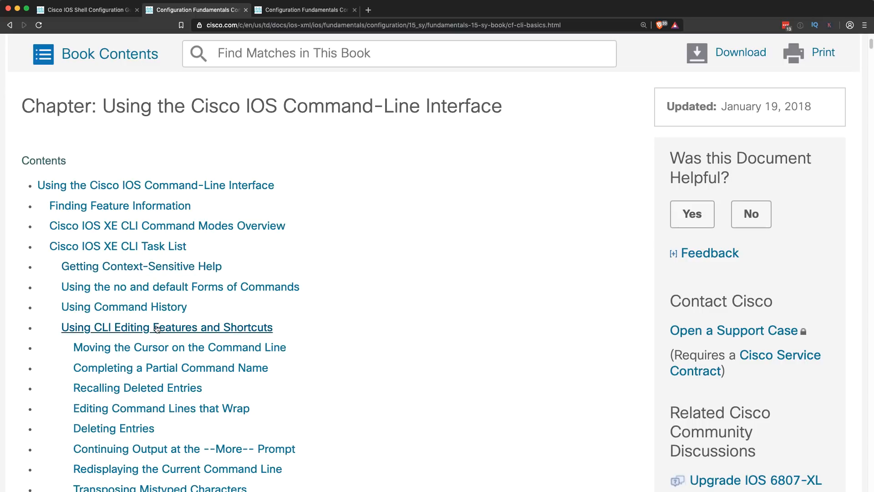
scroll(down, 3)
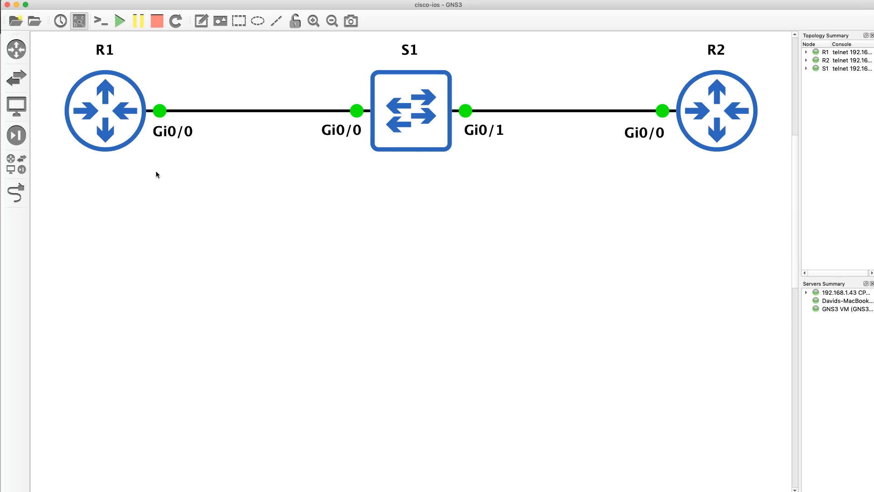
mouse_move(183, 170)
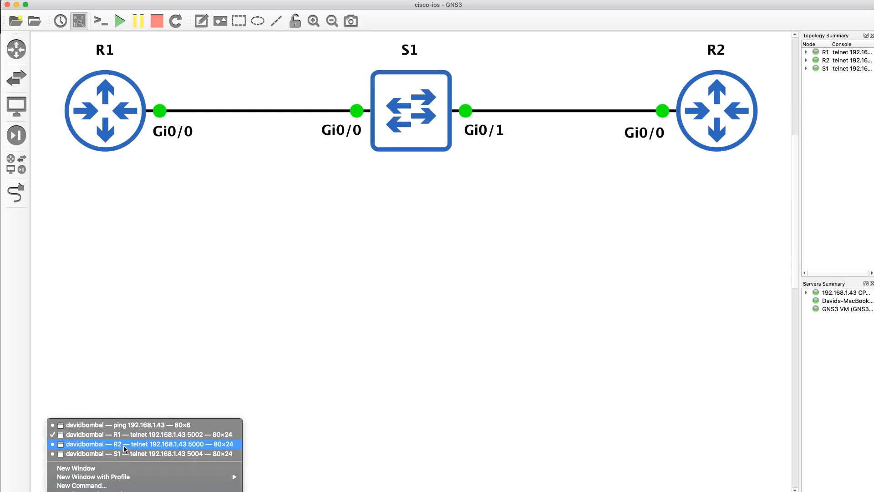
Run 'sh ver' on R2's console to display IOSv Version 15.6(2)T and return to the R2# prompt
click(145, 444)
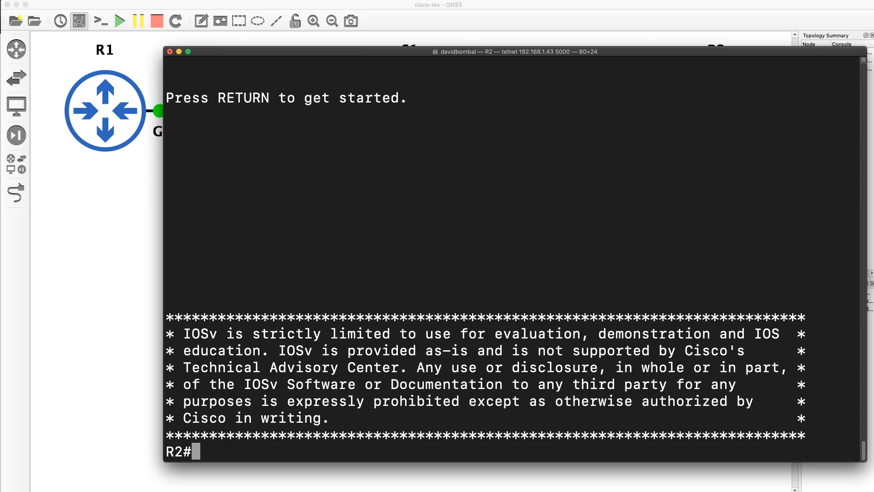
text(sh ver)
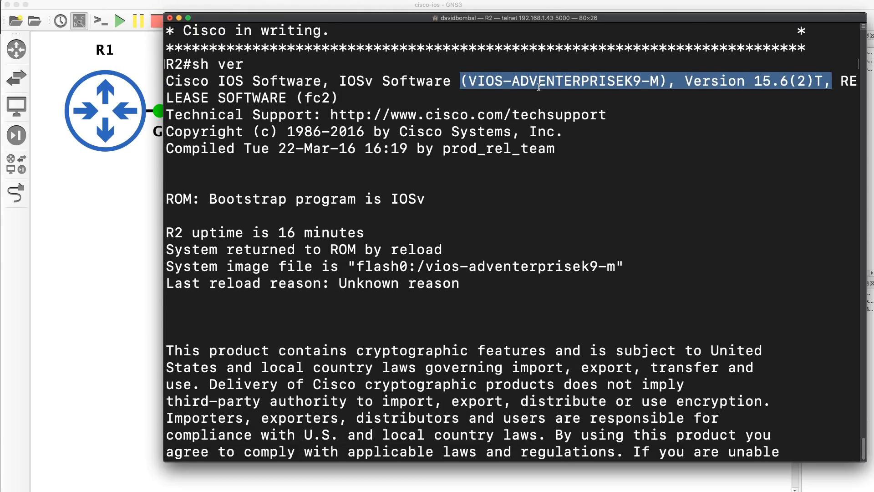
key(space)
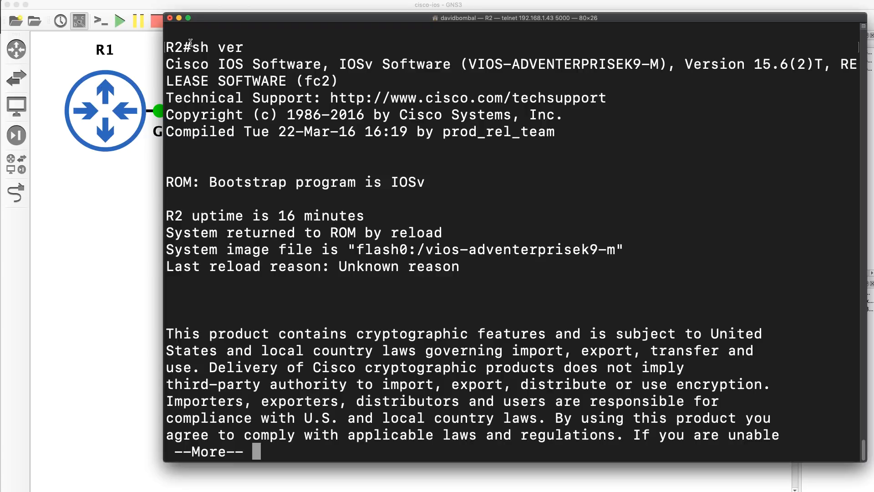
drag(190, 46, 415, 97)
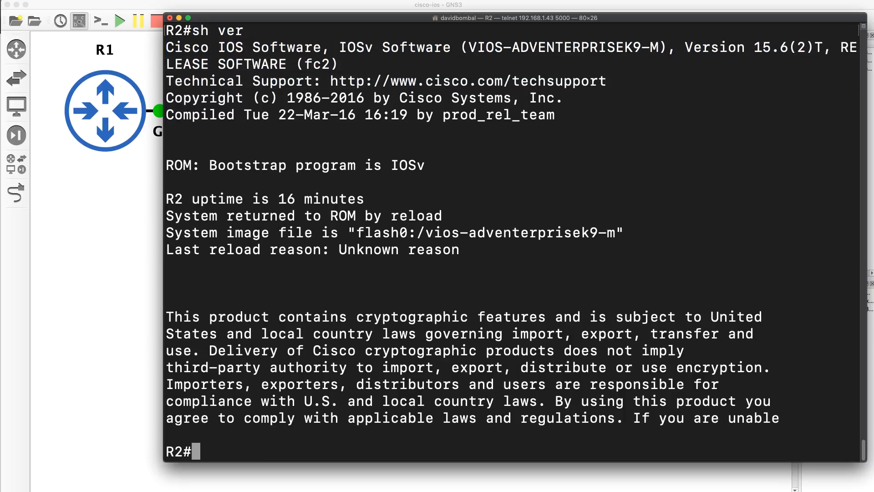
text(s)
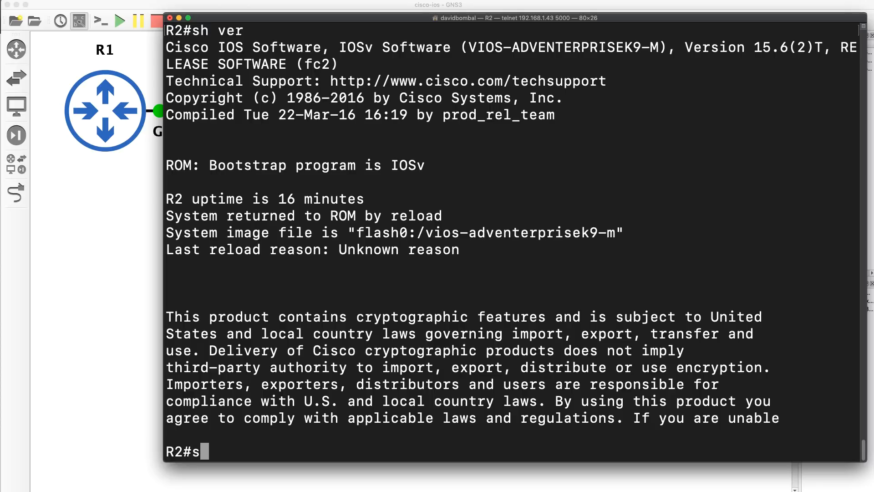
Page through R2's full 'show ?' help listing from aaa to zone-pair
text(how ?)
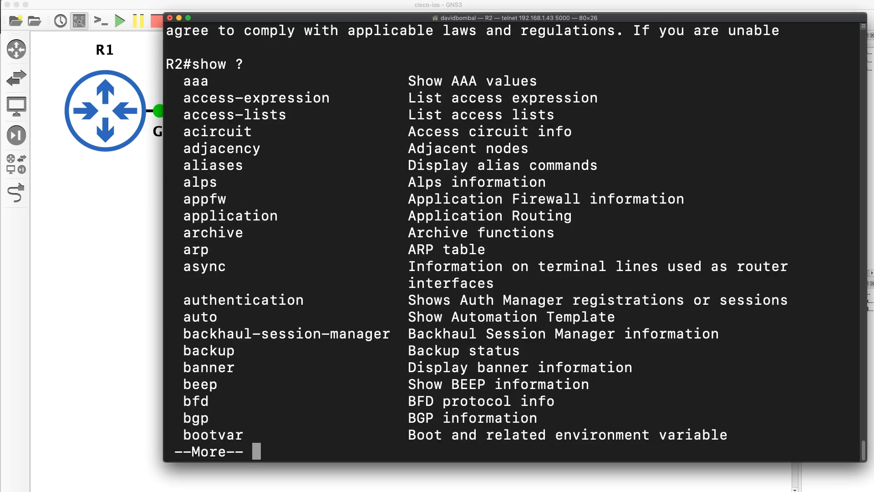
key(space)
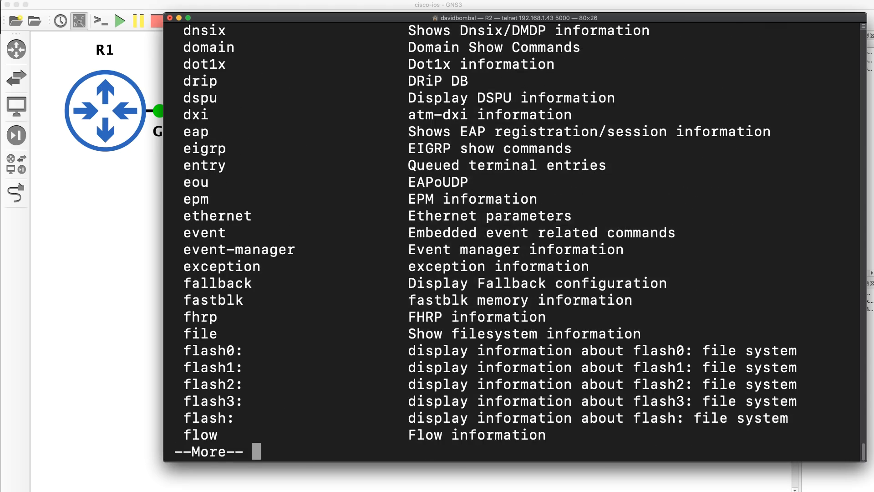
key(space)
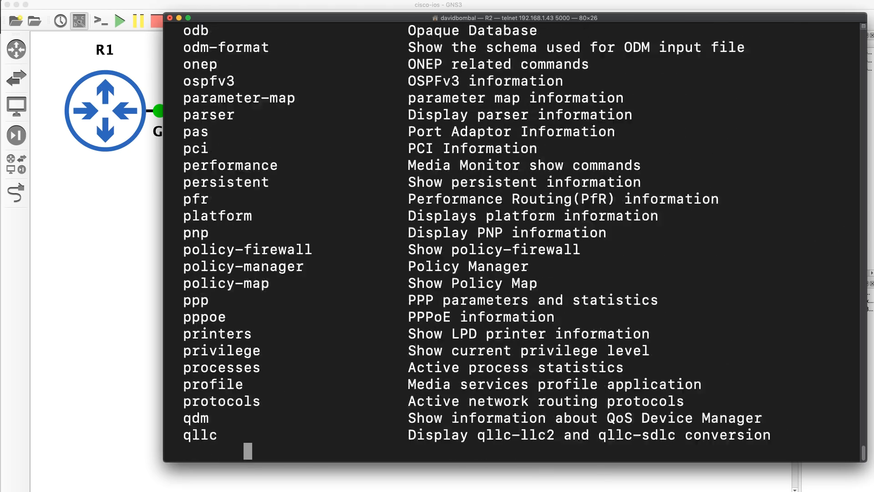
key(space)
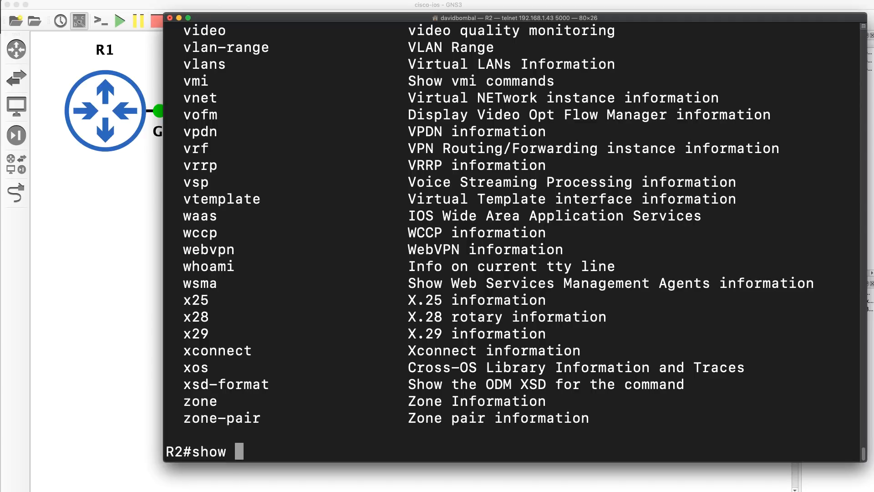
text(?)
text(/)
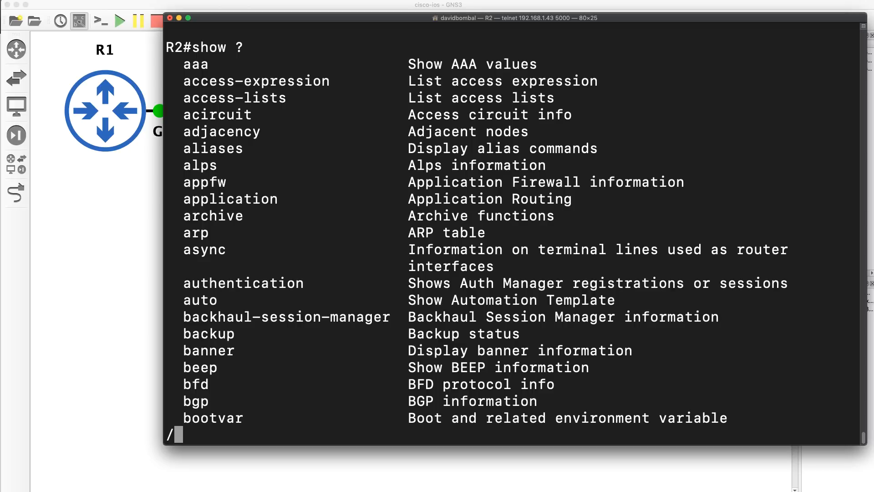
Filter the paged show help with '/class' to continue from class-map, then start a '/rad' filter
text(class)
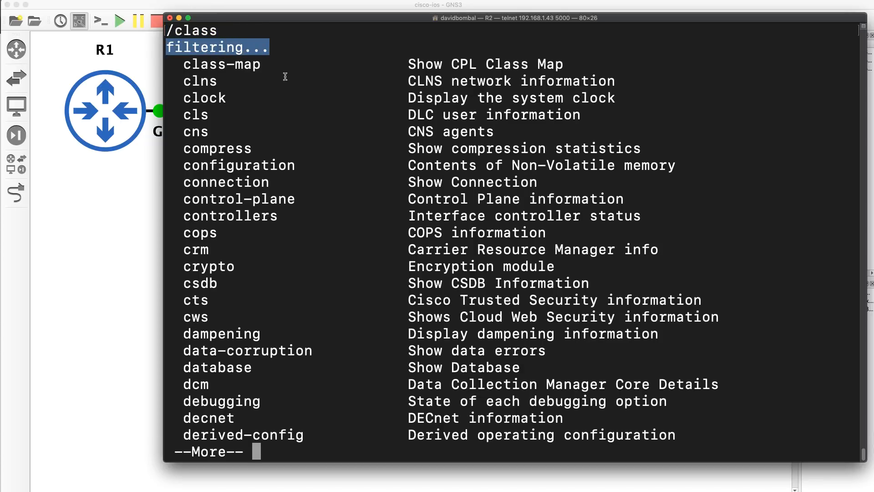
mouse_move(177, 64)
text(/)
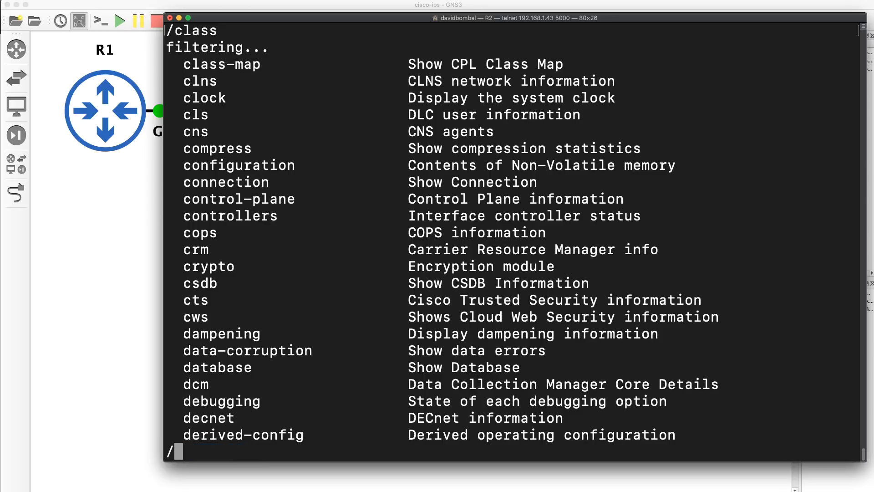
text(rad)
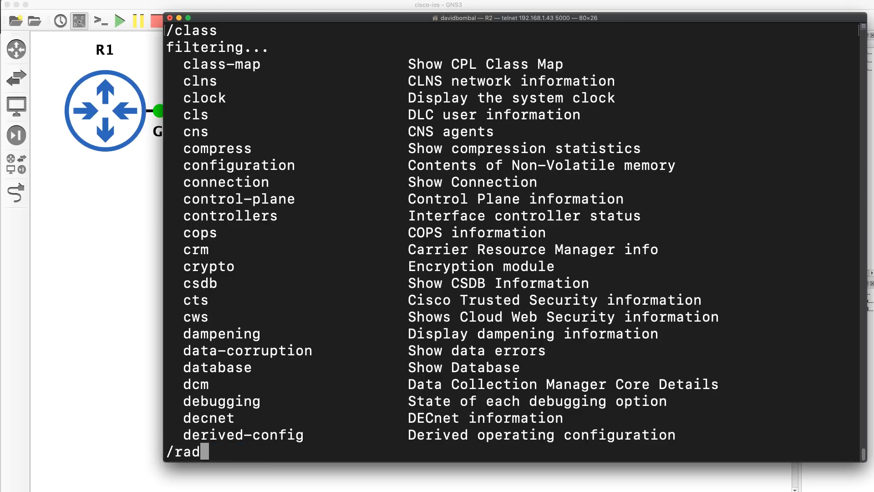